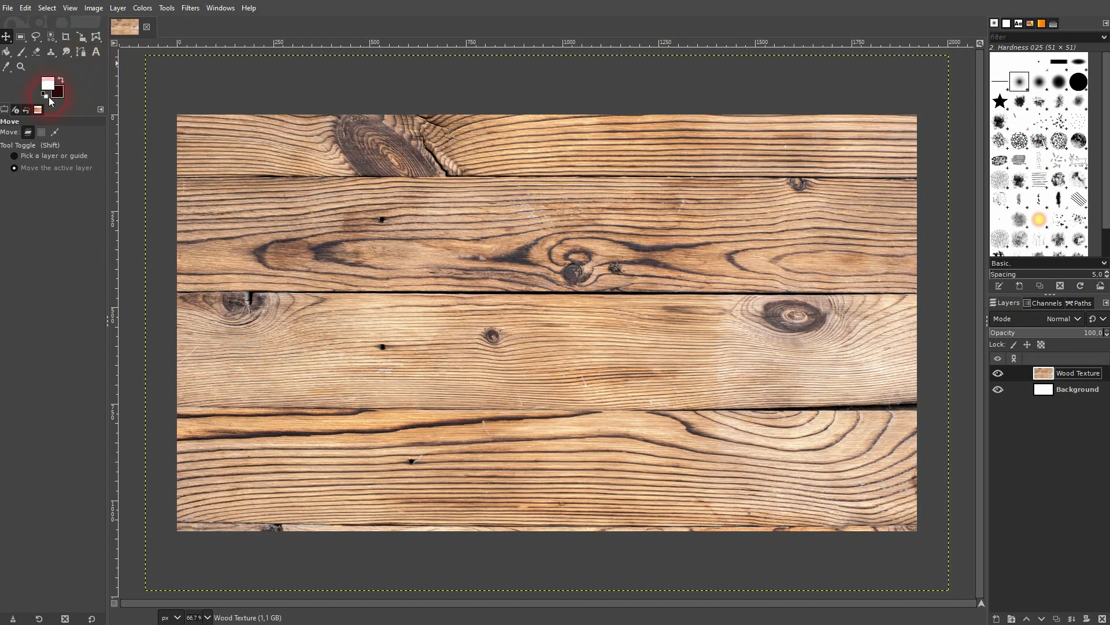
# Type CARVED on the middle plank in black Arial Heavy at 300 px
pyautogui.click(95, 52)
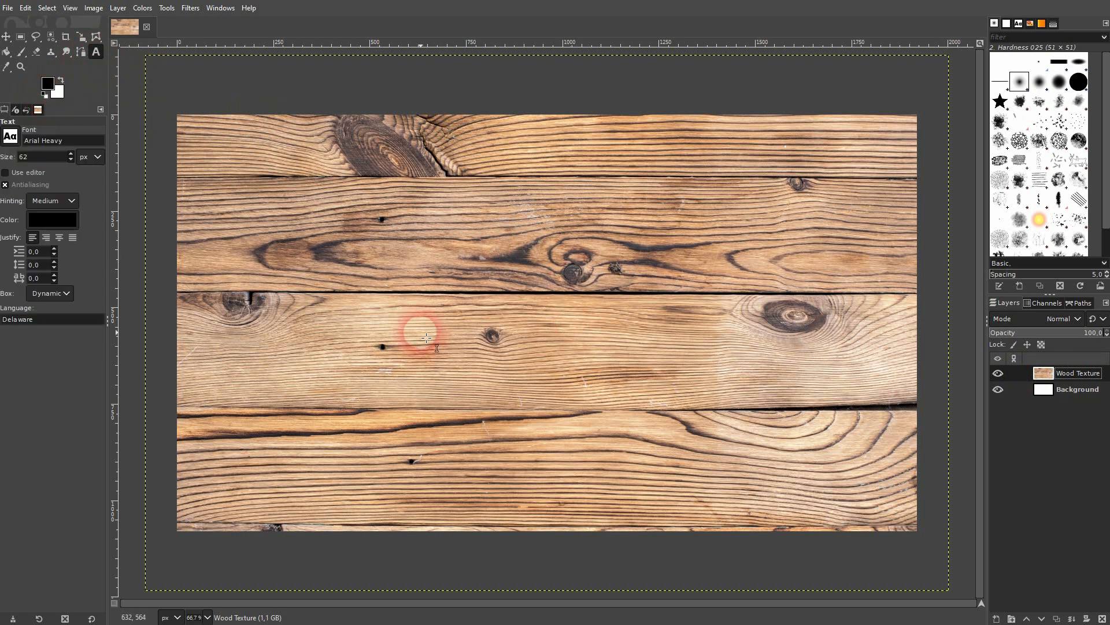
pyautogui.write('CAR')
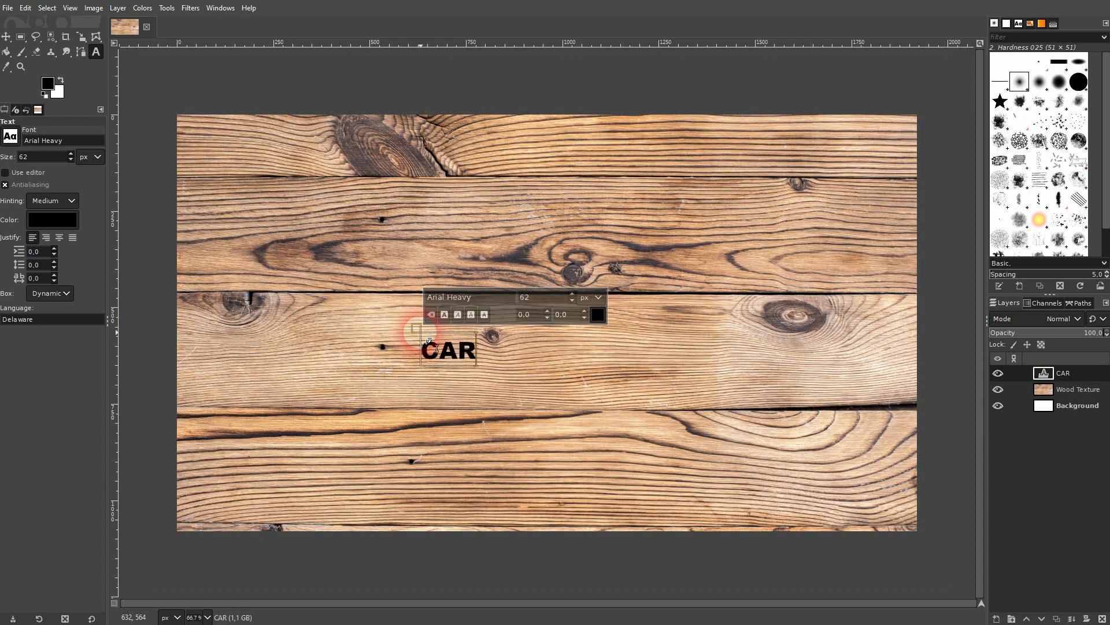
pyautogui.write('VED')
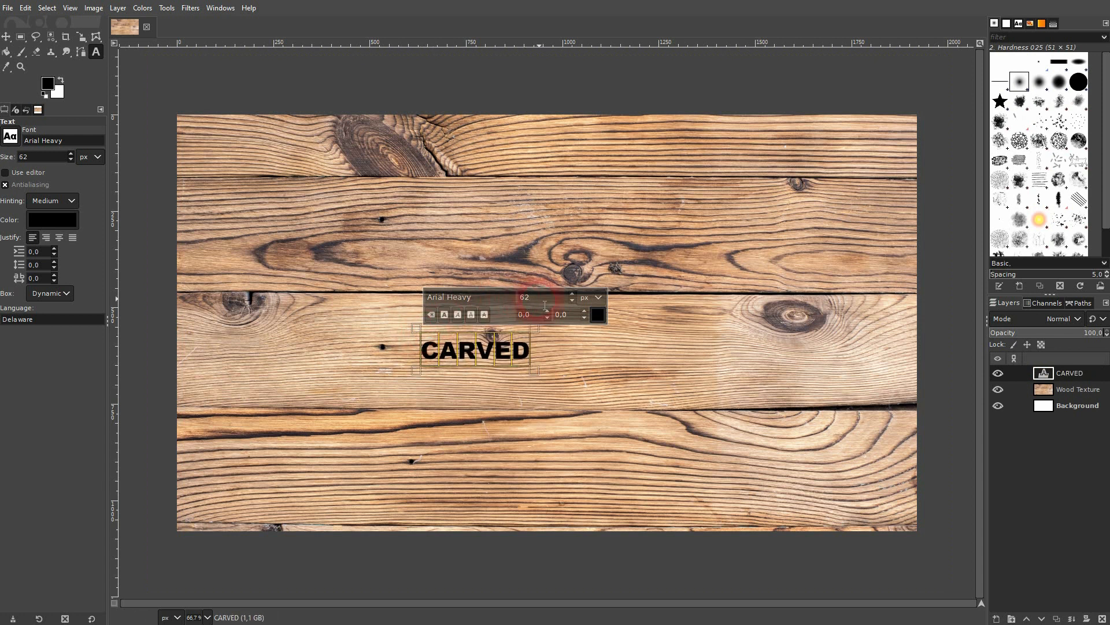
pyautogui.write('300')
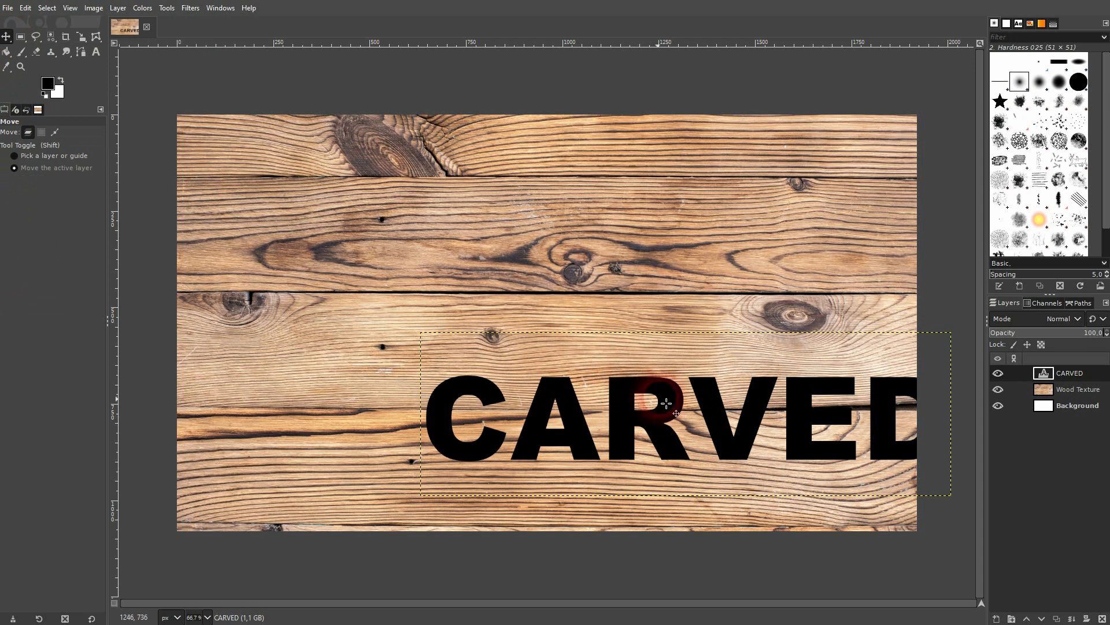
# Drag the CARVED text layer into the middle of the wood-plank image
pyautogui.moveTo(666, 421); pyautogui.dragTo(513, 351)
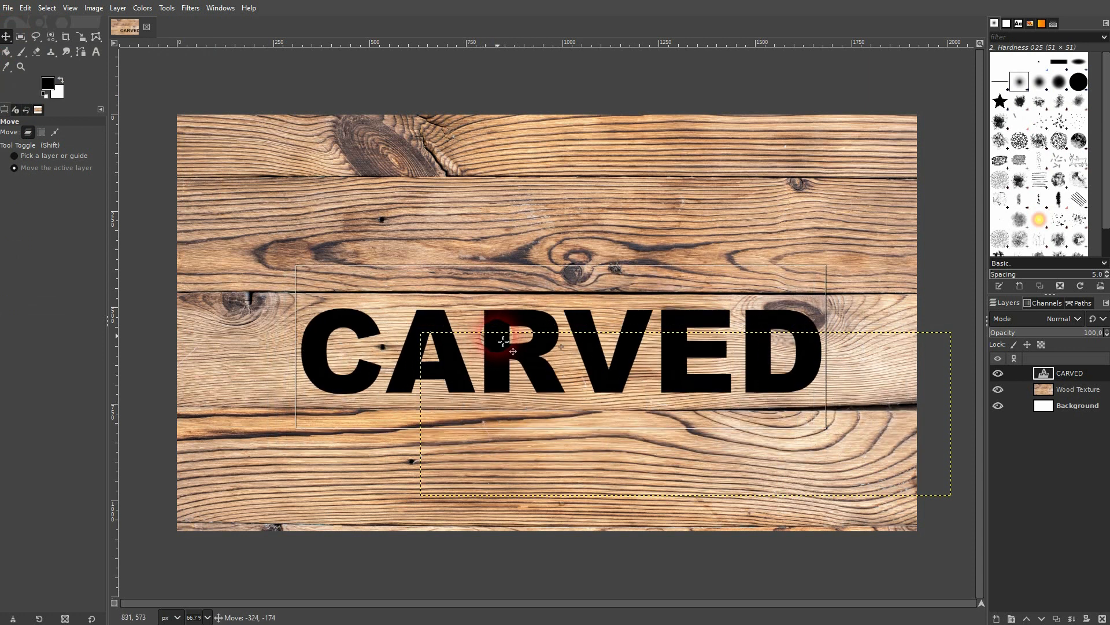
pyautogui.moveTo(503, 347); pyautogui.dragTo(659, 403)
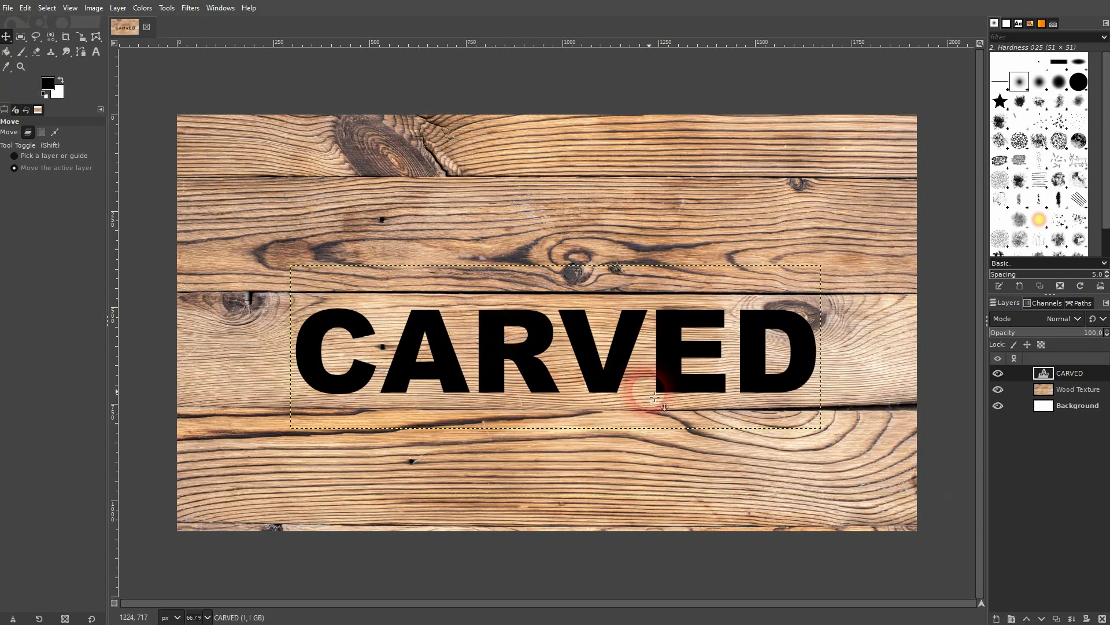
pyautogui.moveTo(664, 375)
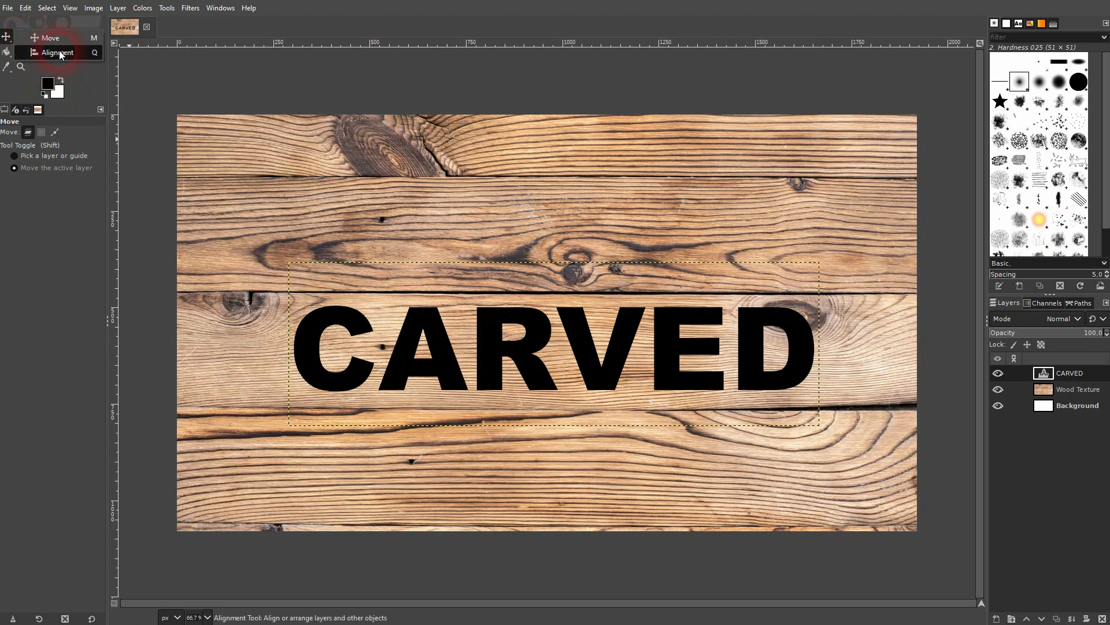
pyautogui.click(57, 53)
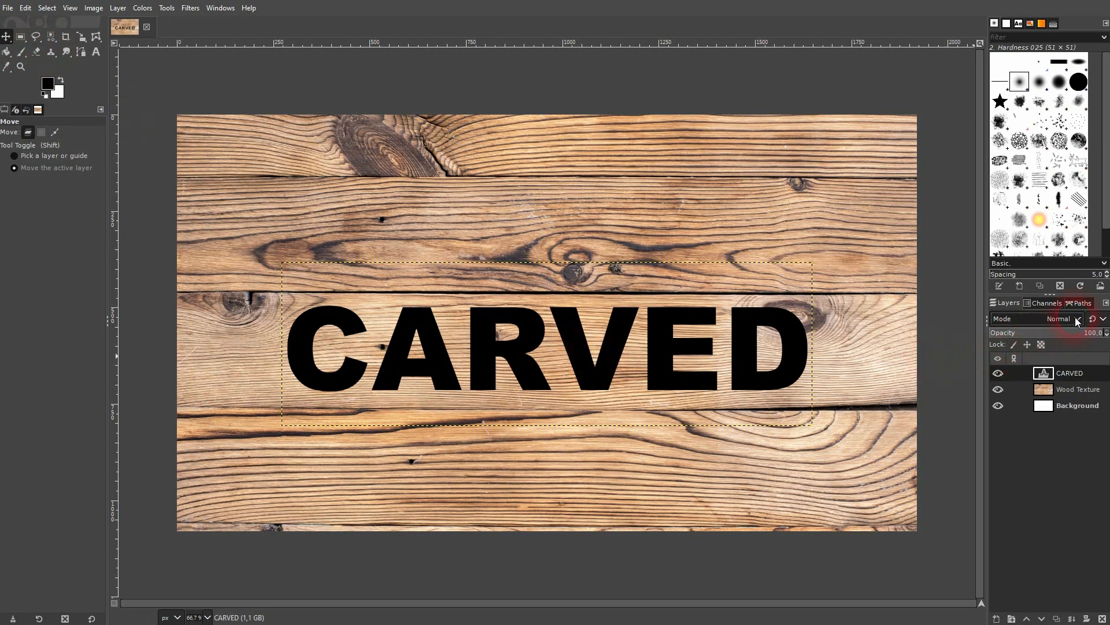
# Set the CARVED layer's blend mode to Soft light and the foreground colour to red
pyautogui.click(1060, 318)
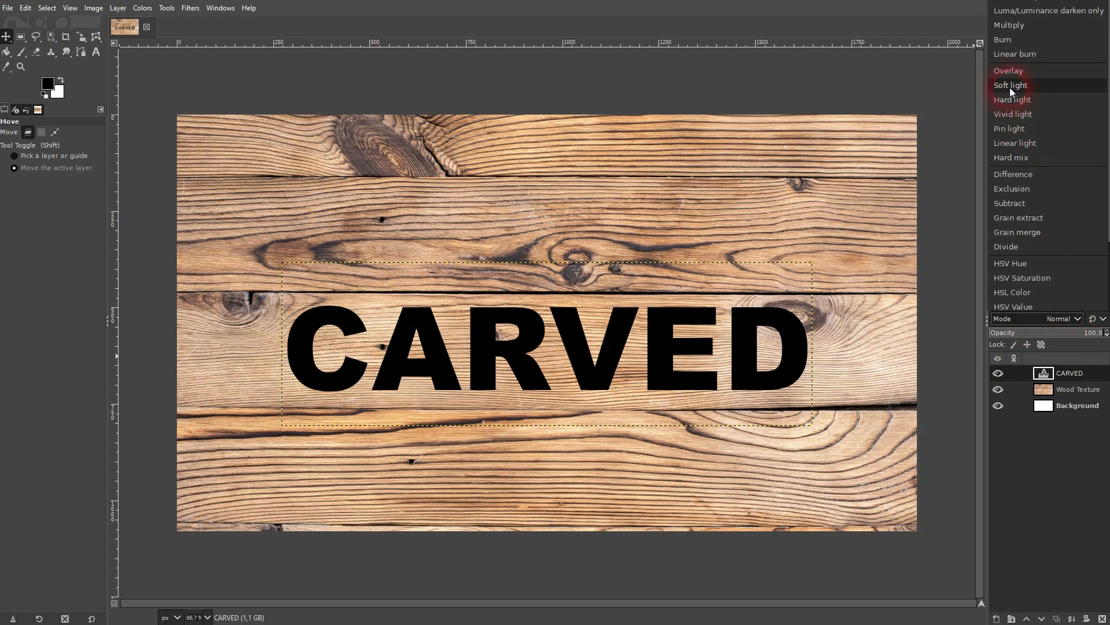
pyautogui.click(1010, 85)
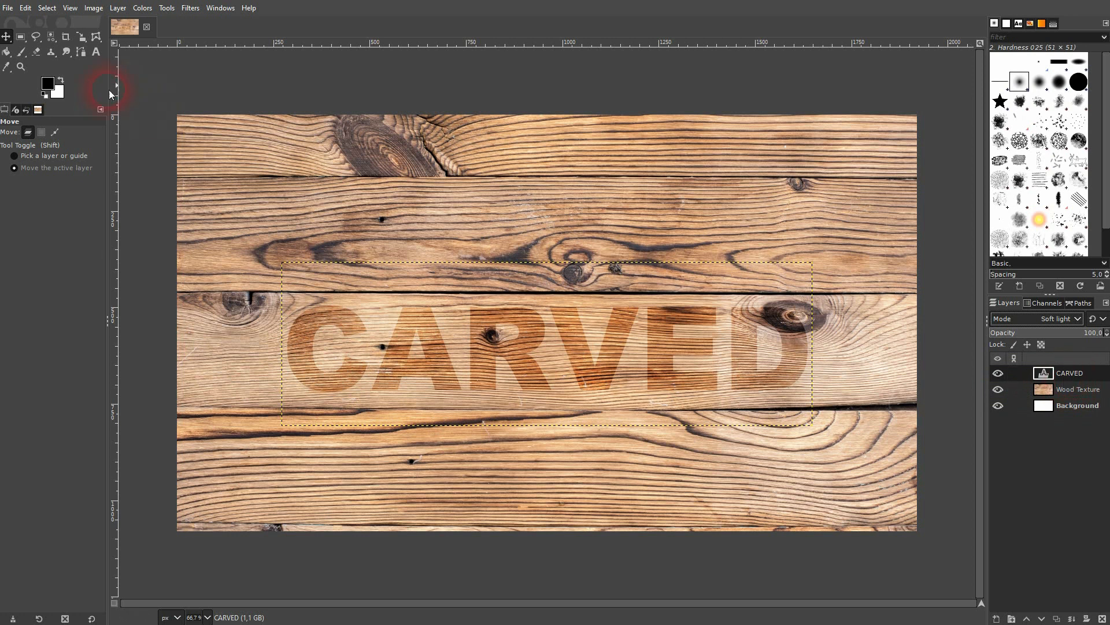
pyautogui.click(47, 83)
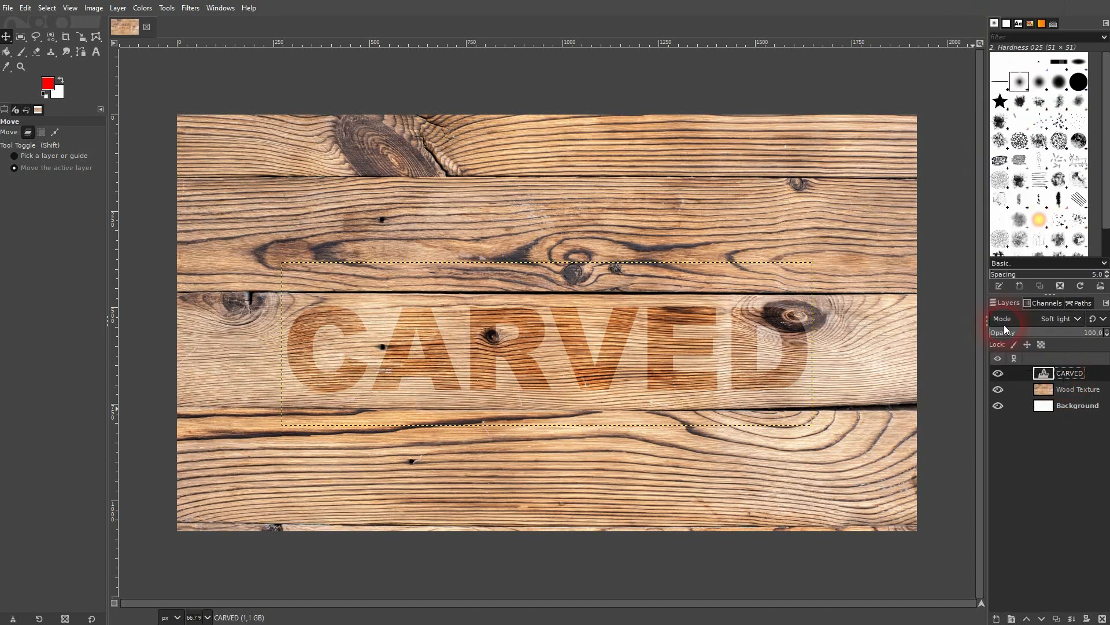
# Select the letter shapes, fill them red, then refill with dark 1b0909
pyautogui.click(26, 8)
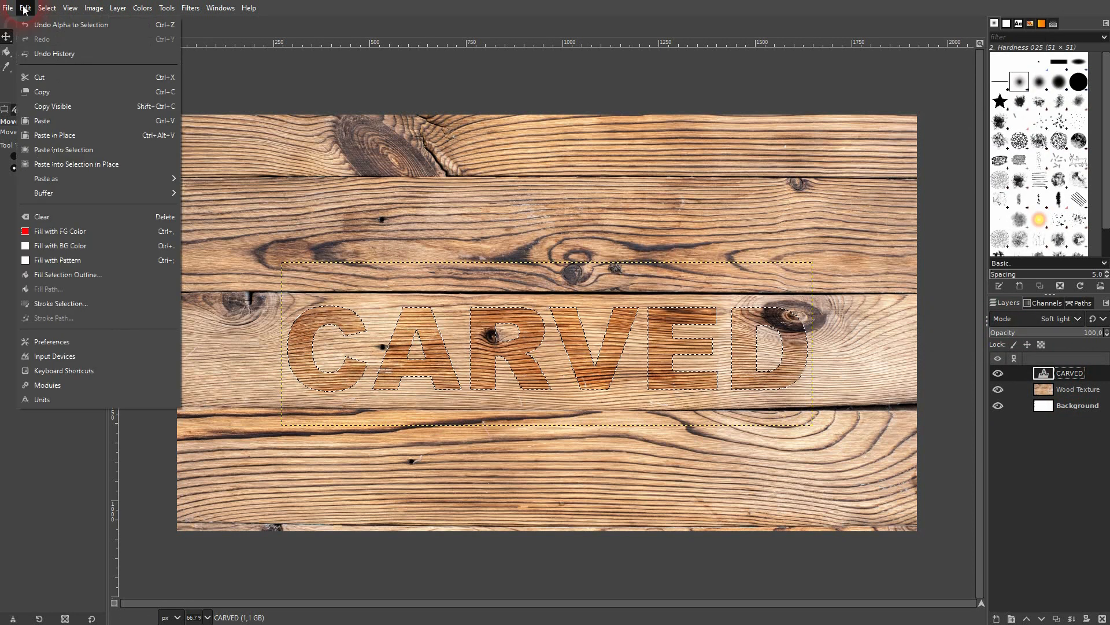
pyautogui.click(60, 231)
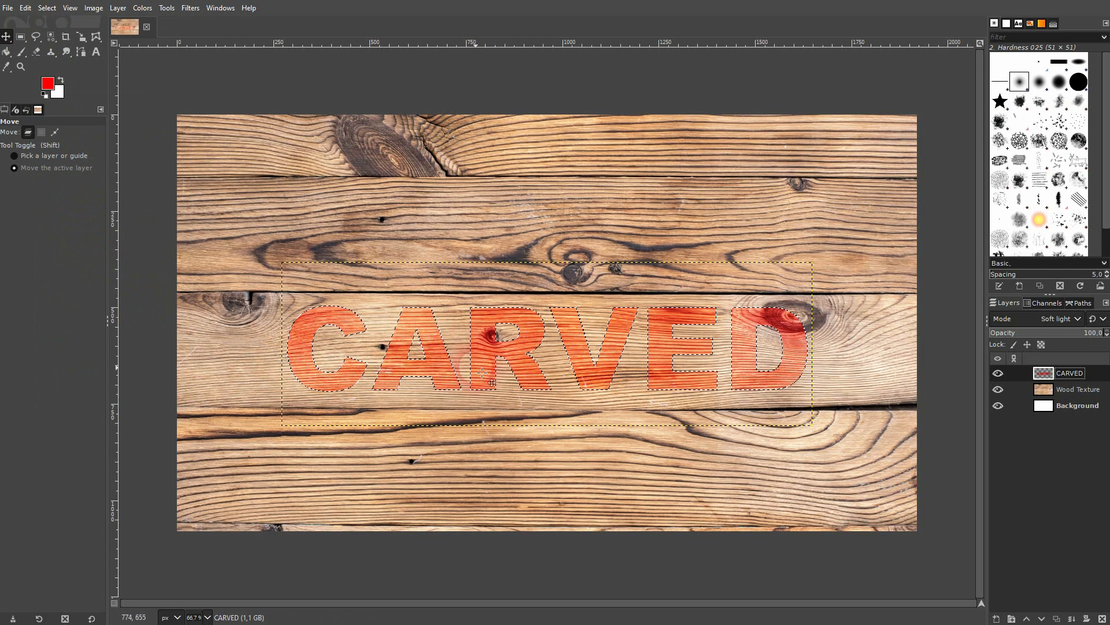
pyautogui.click(46, 82)
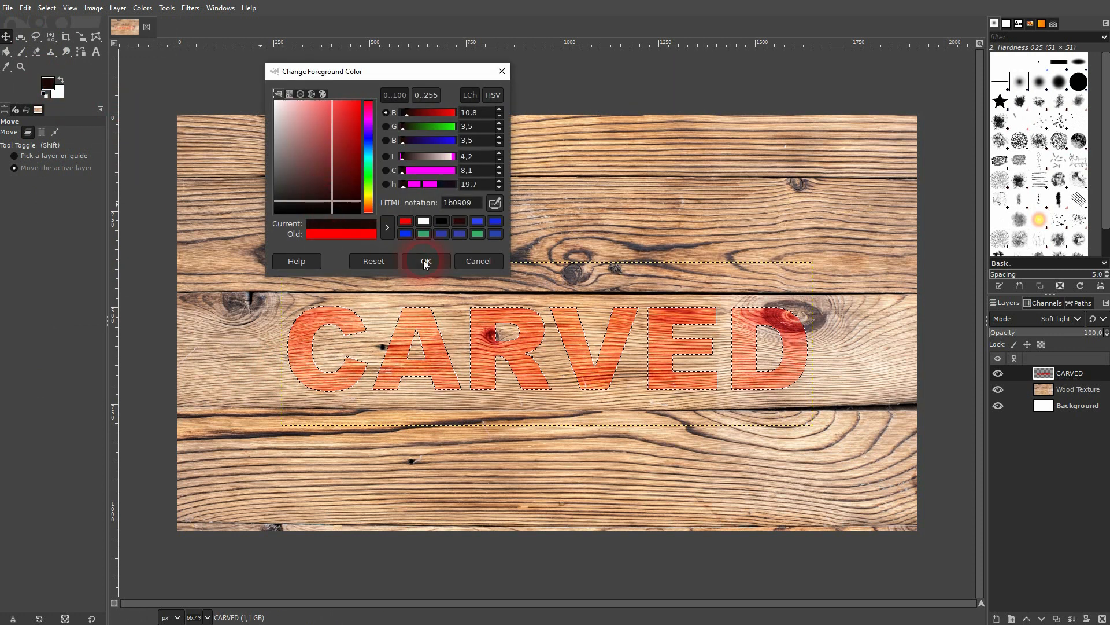
pyautogui.click(425, 261)
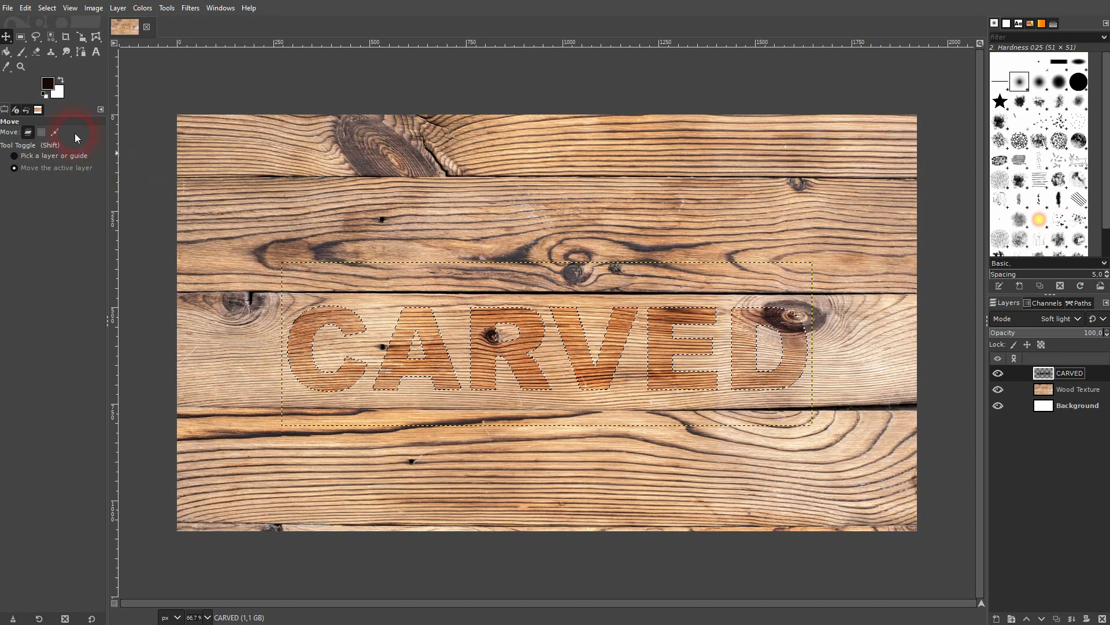
pyautogui.click(47, 83)
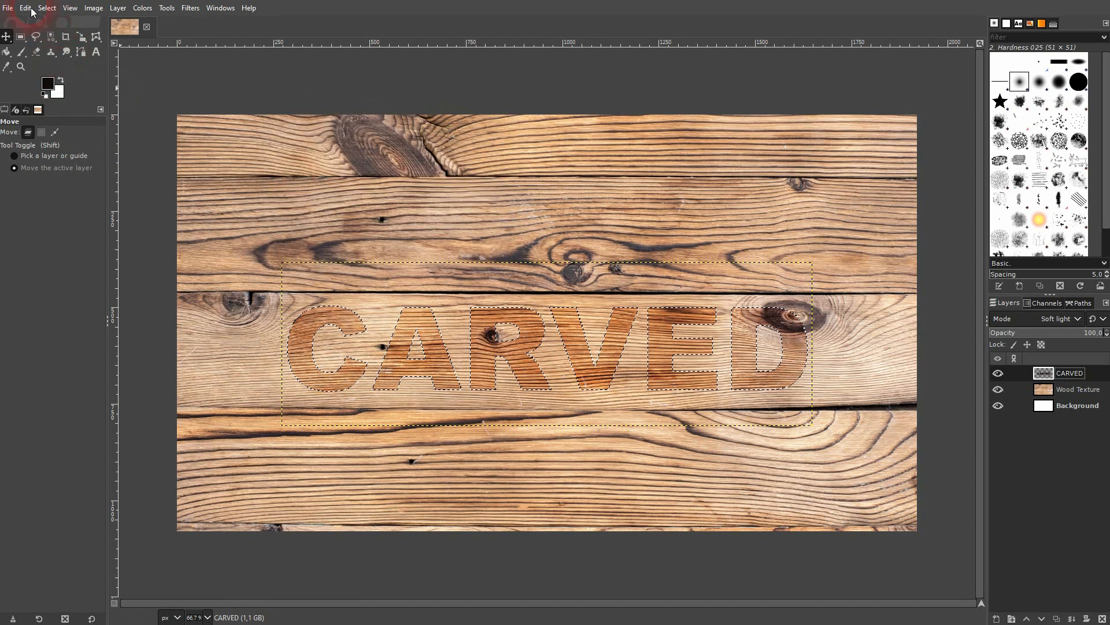
pyautogui.moveTo(290, 288)
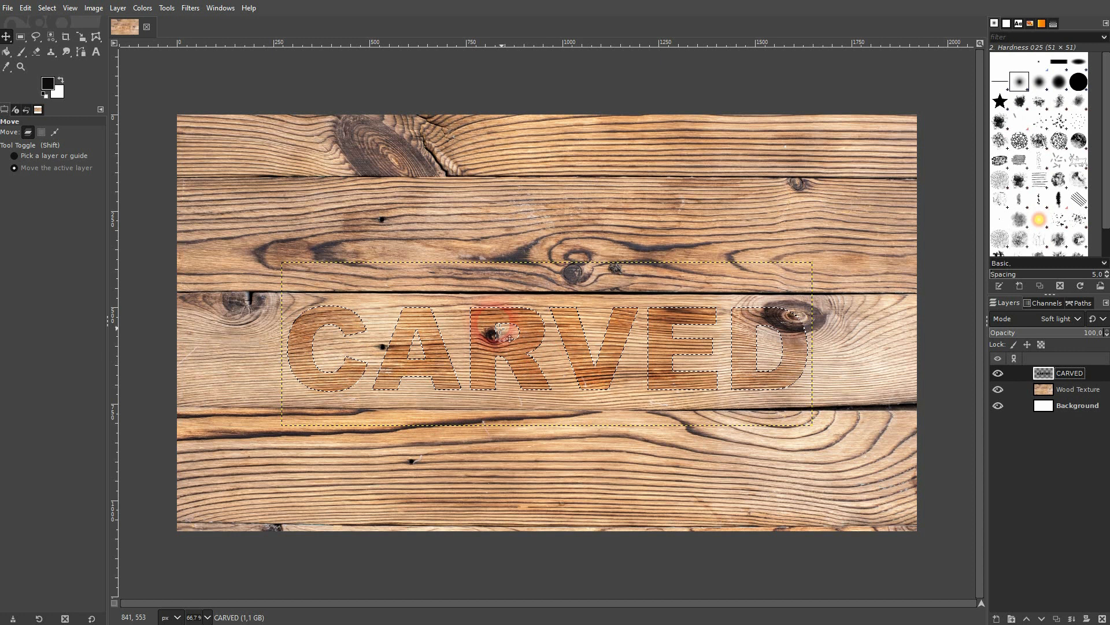
# Invert the letter selection so only the area outside the letters is selected
pyautogui.click(47, 7)
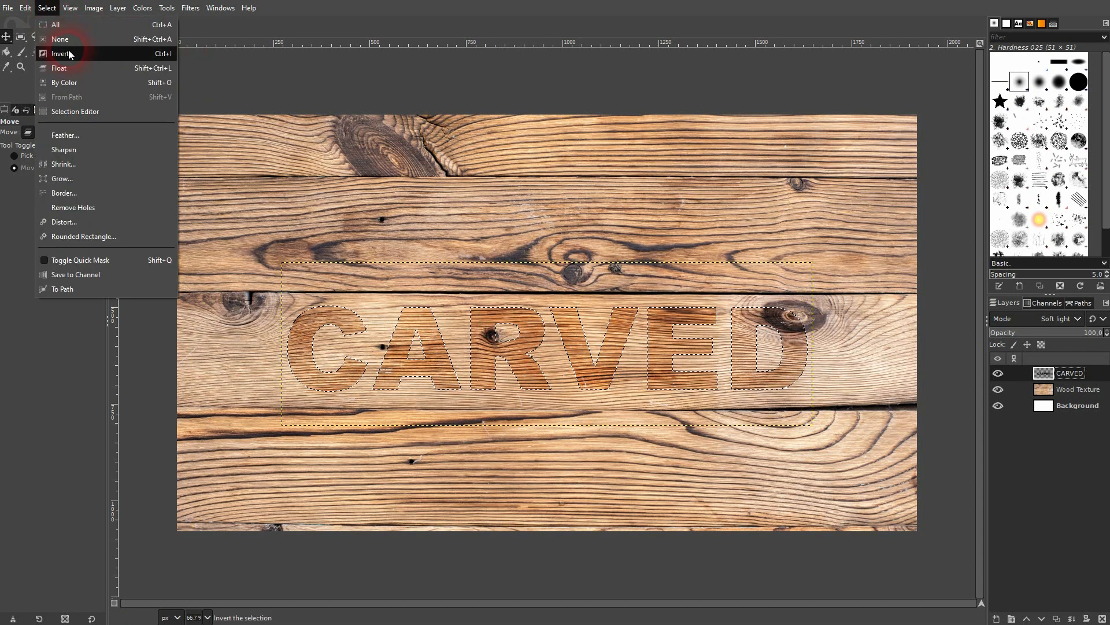
pyautogui.click(62, 54)
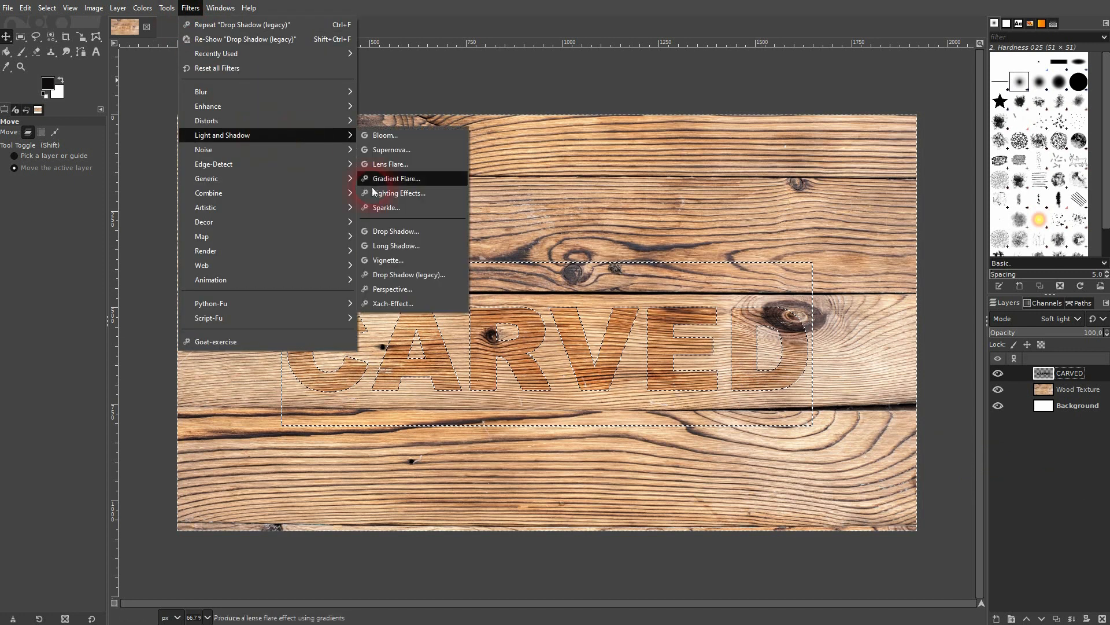
pyautogui.click(407, 274)
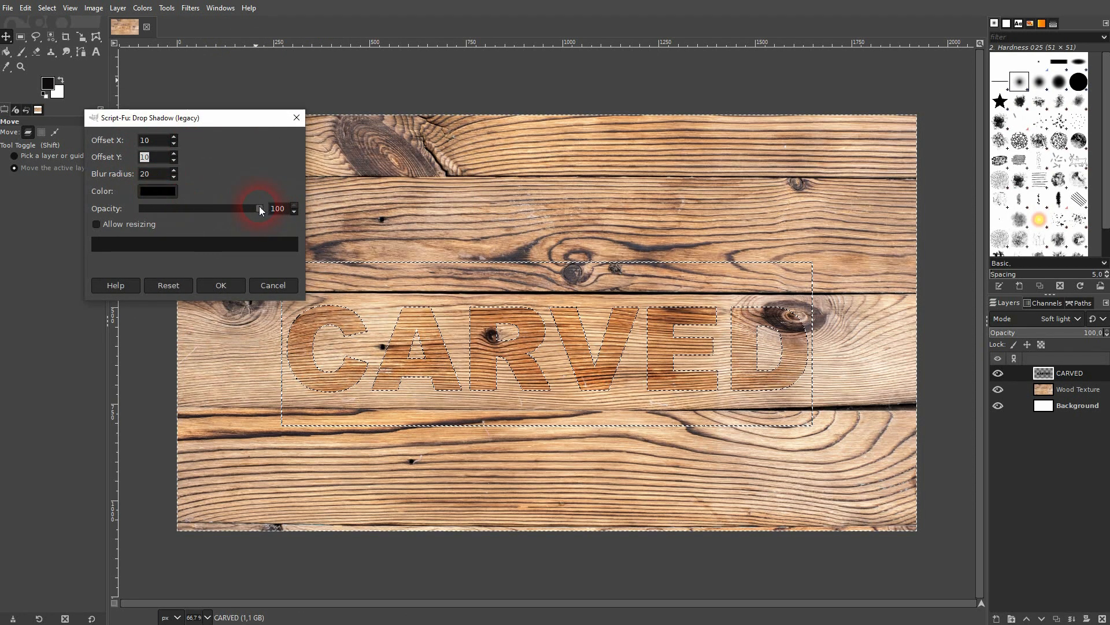
# Apply a black legacy drop shadow with offset 7 and blur radius 15
pyautogui.click(158, 192)
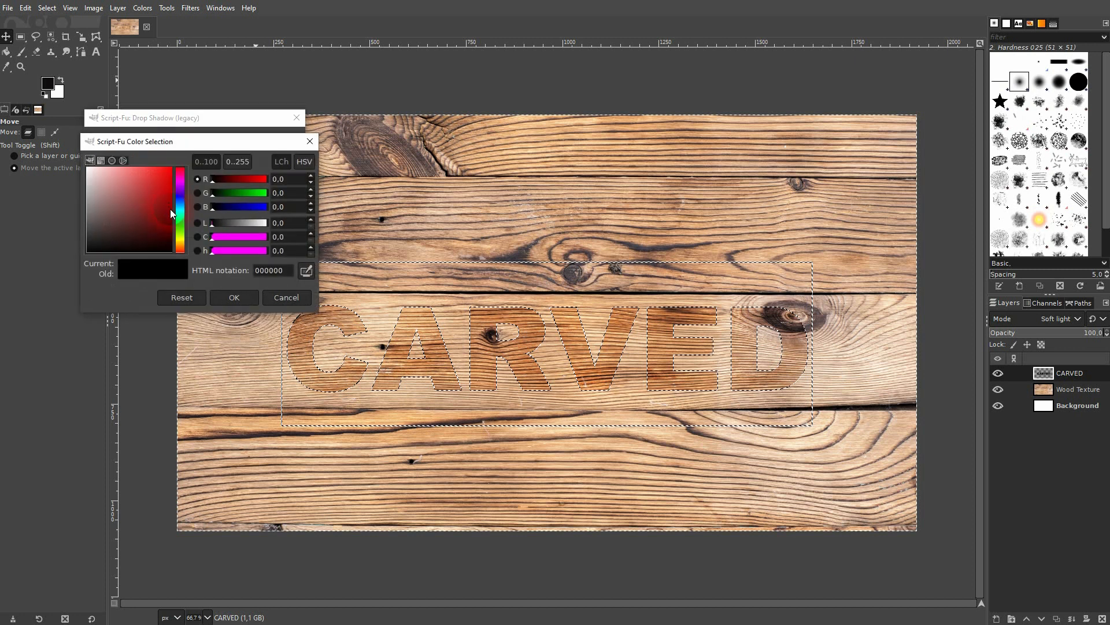
pyautogui.click(233, 296)
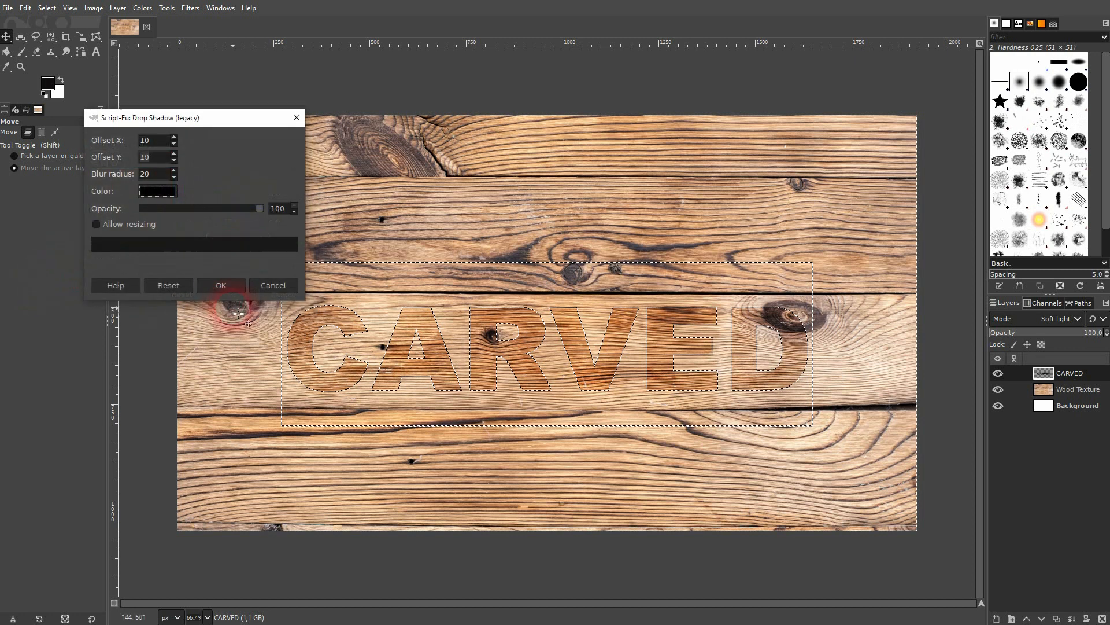
pyautogui.click(154, 157)
pyautogui.write('15')
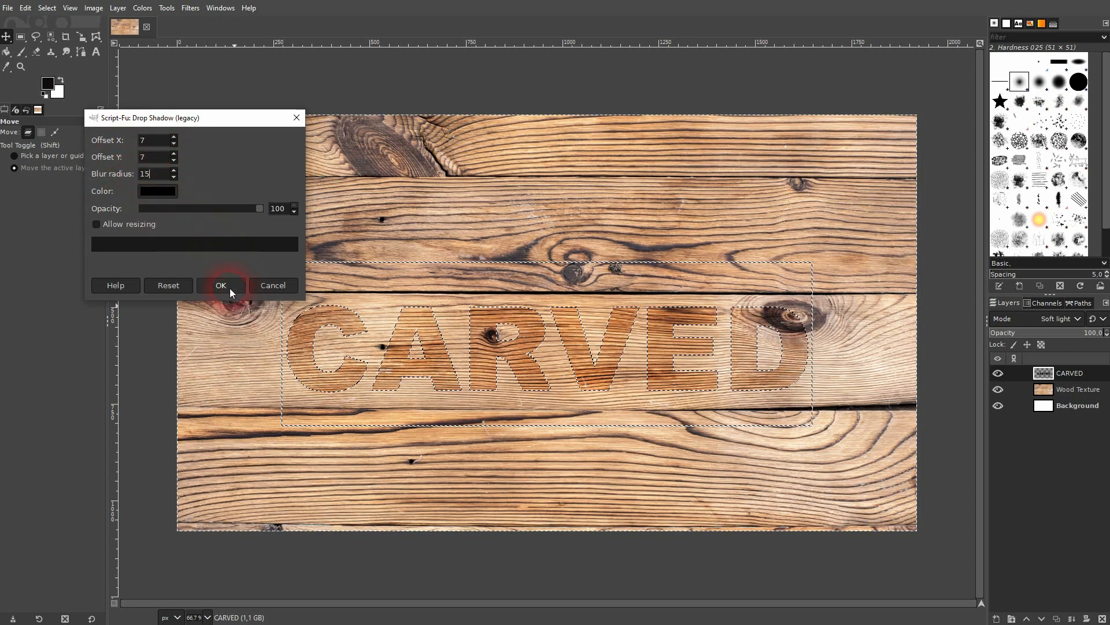
pyautogui.click(220, 285)
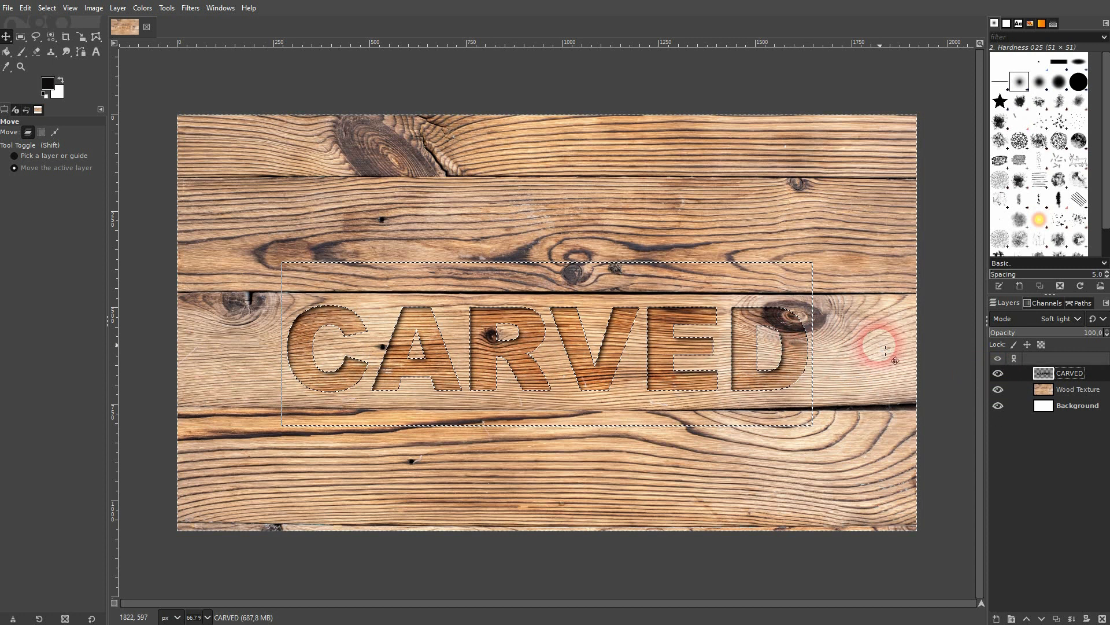
pyautogui.click(190, 7)
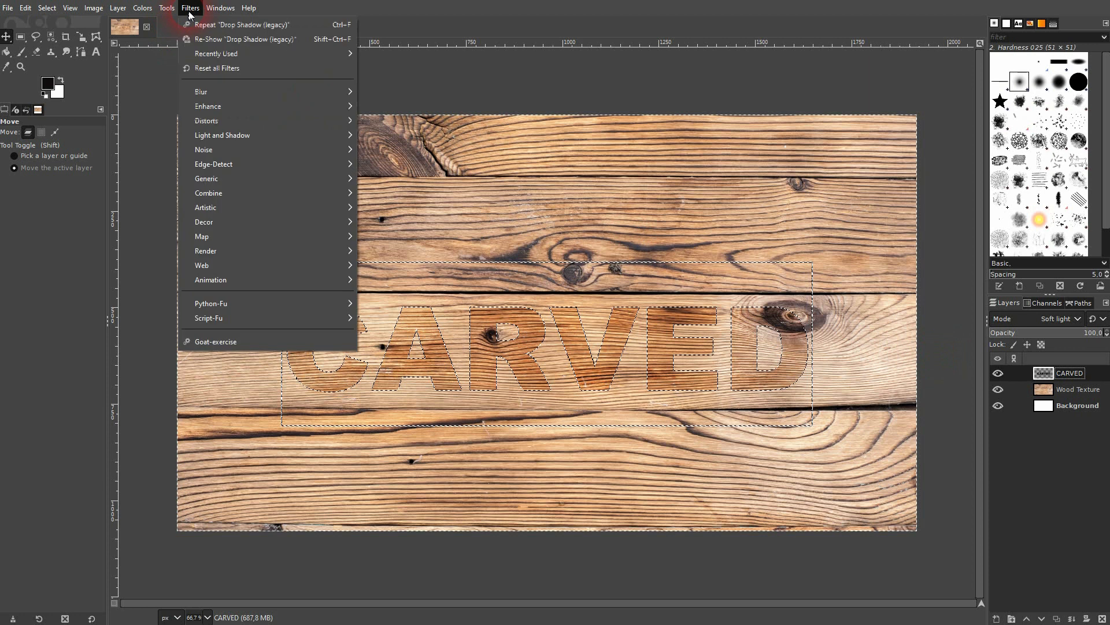
# Re-run the legacy drop shadow with the same offset 7, blur 15 settings
pyautogui.click(245, 39)
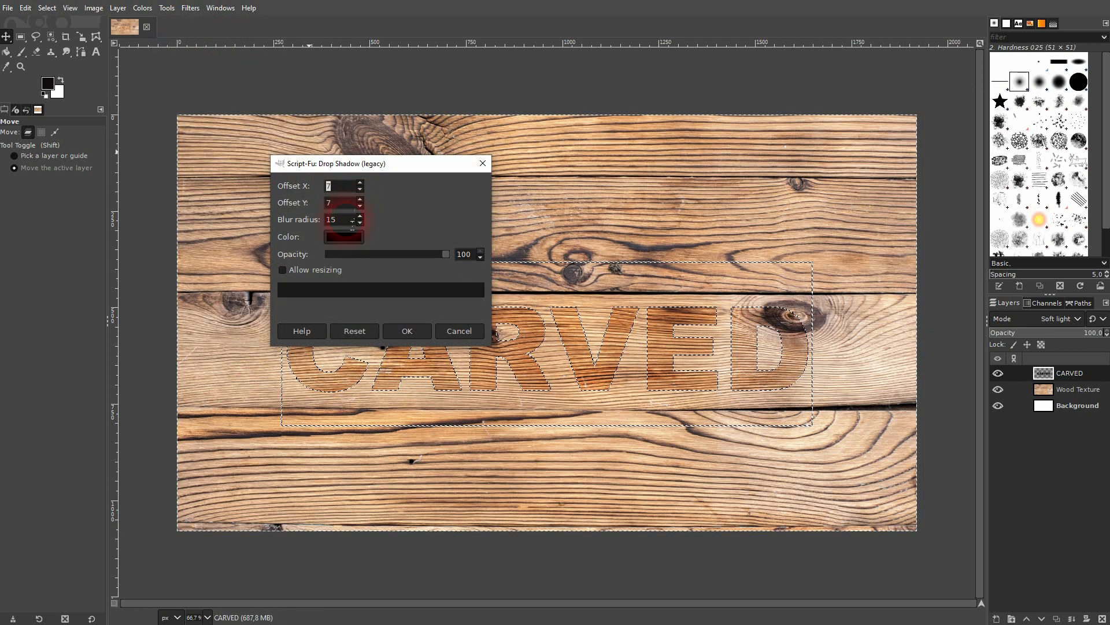
pyautogui.click(407, 332)
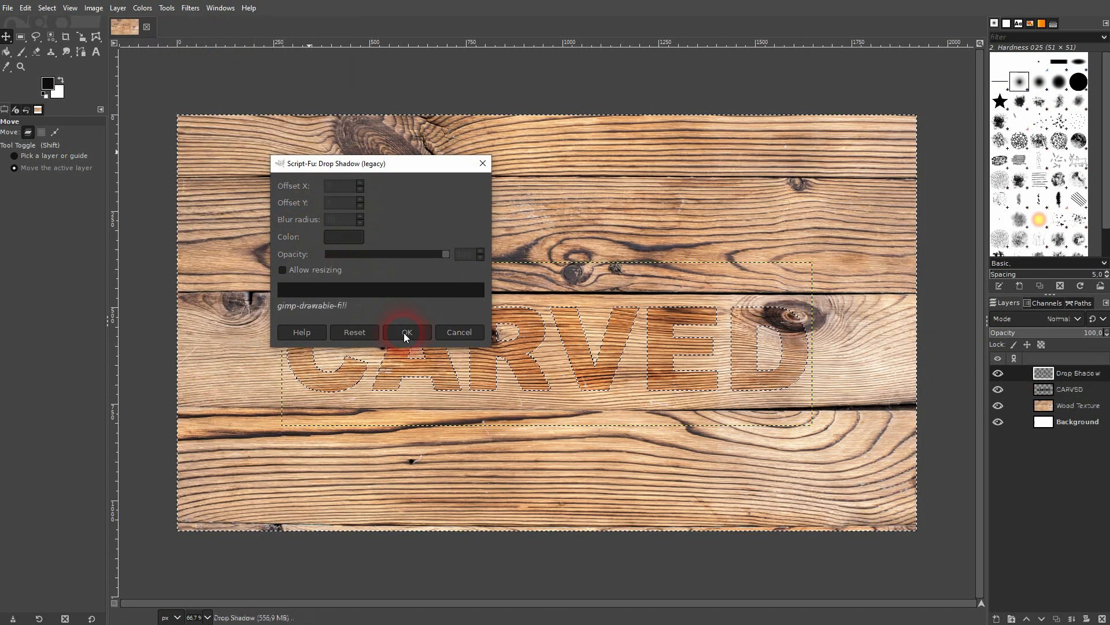
pyautogui.click(407, 332)
pyautogui.write('outline')
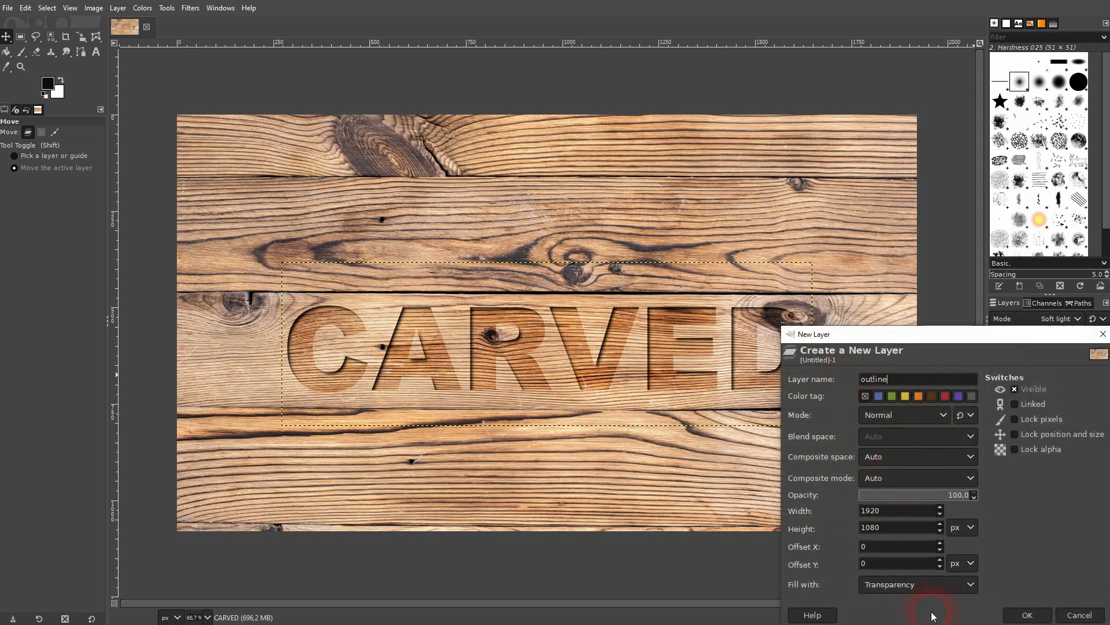
pyautogui.moveTo(1027, 614)
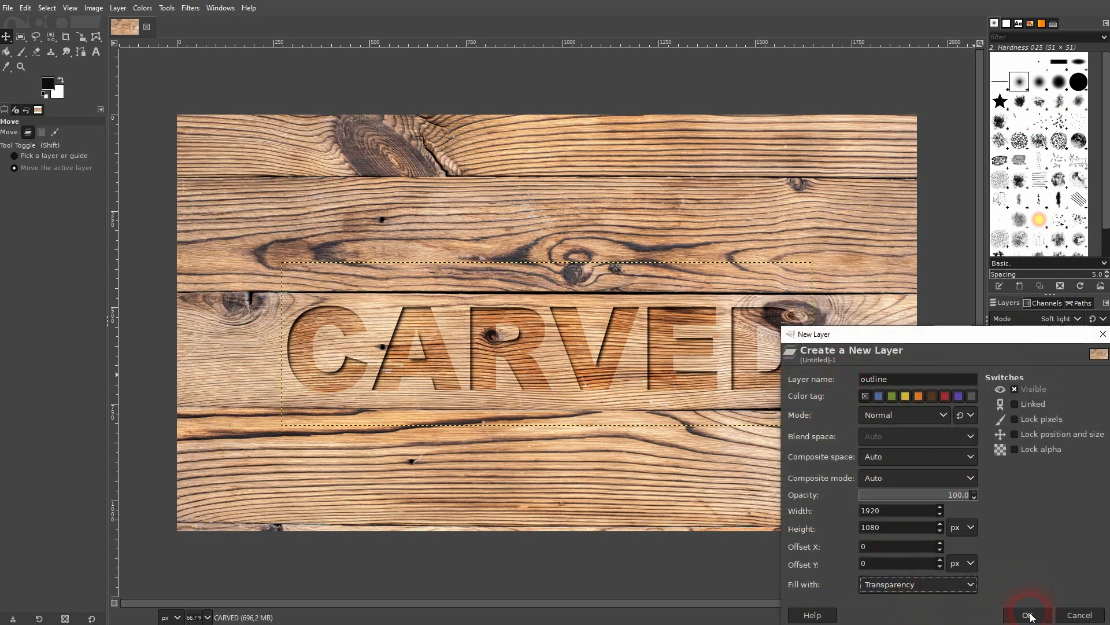
# Create a transparency-filled layer named 'outline'
pyautogui.click(1028, 614)
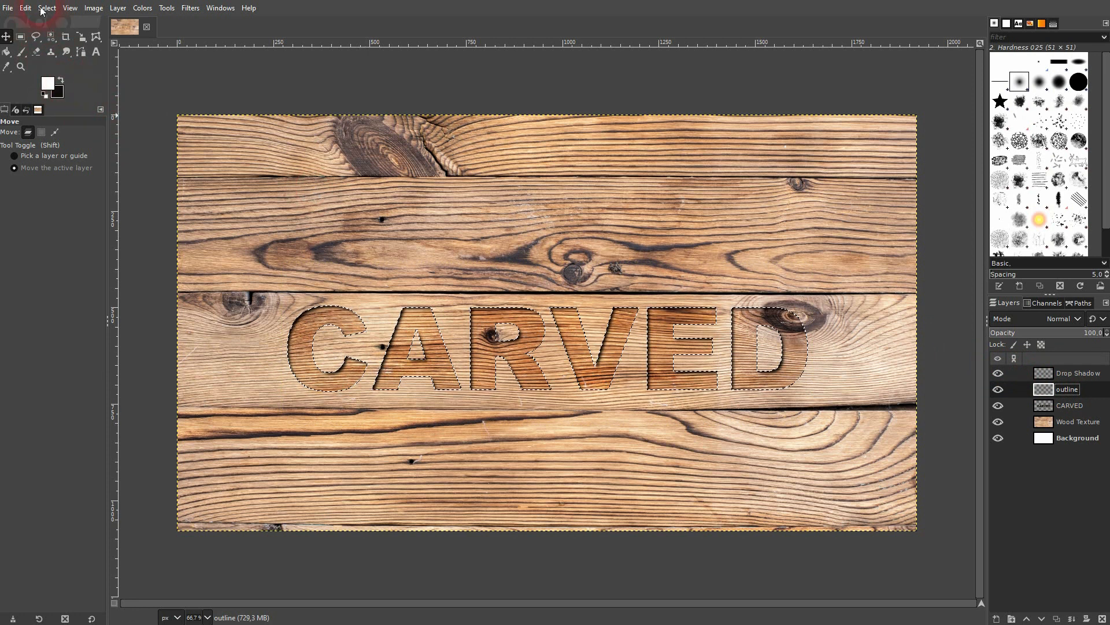
# Stroke the letter selection with a 5 px solid white line
pyautogui.click(26, 8)
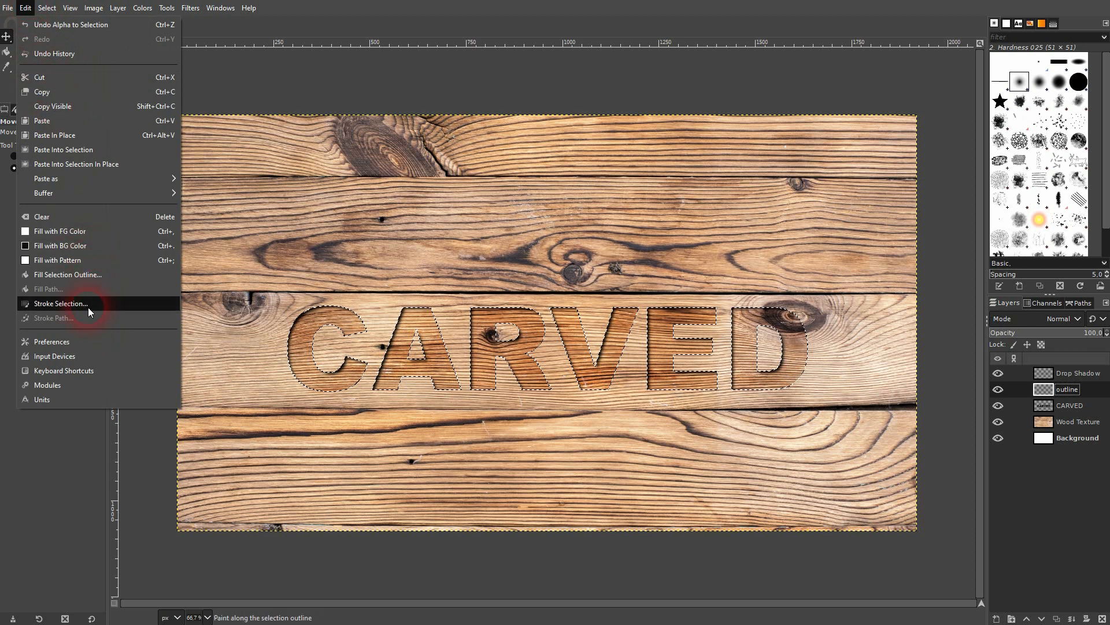
pyautogui.click(59, 303)
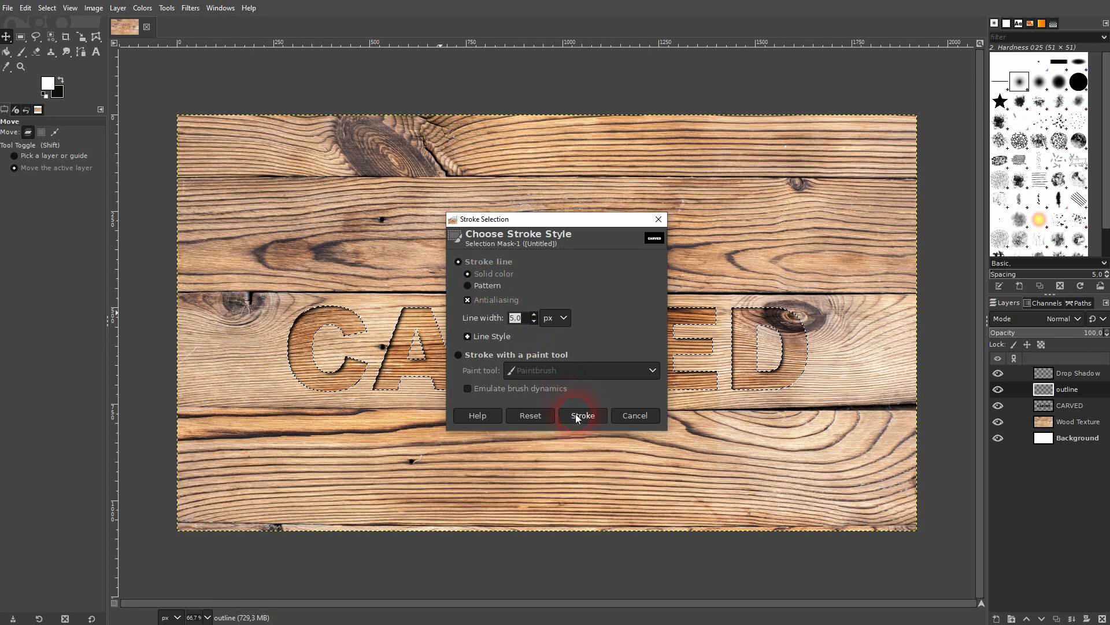
pyautogui.click(581, 415)
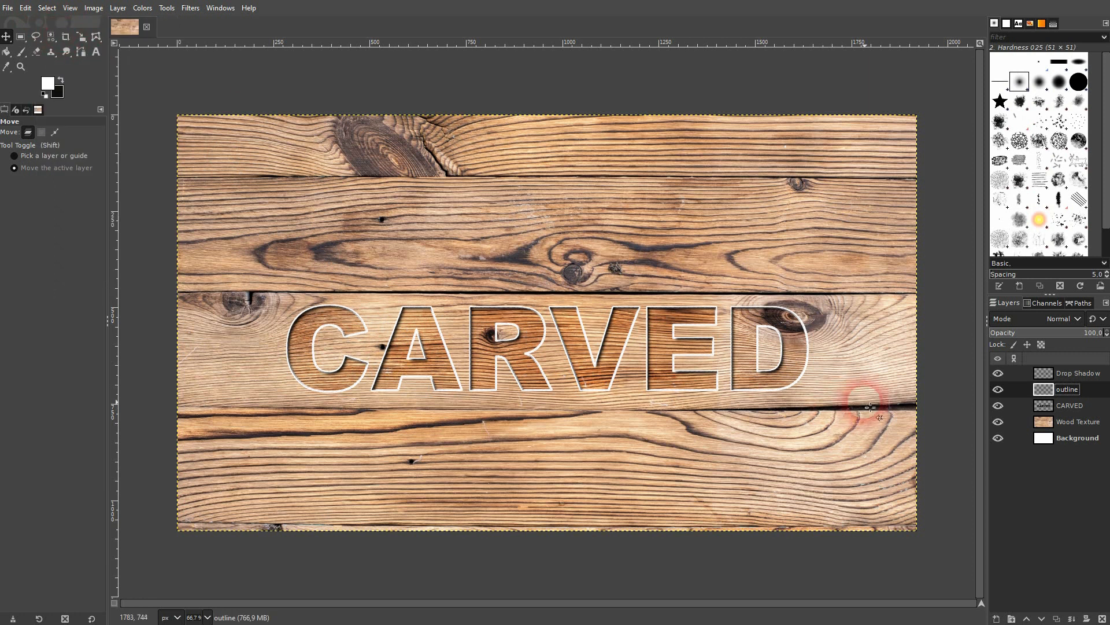
# Set the outline layer's mode to Soft light and opacity to about 55%
pyautogui.click(1062, 318)
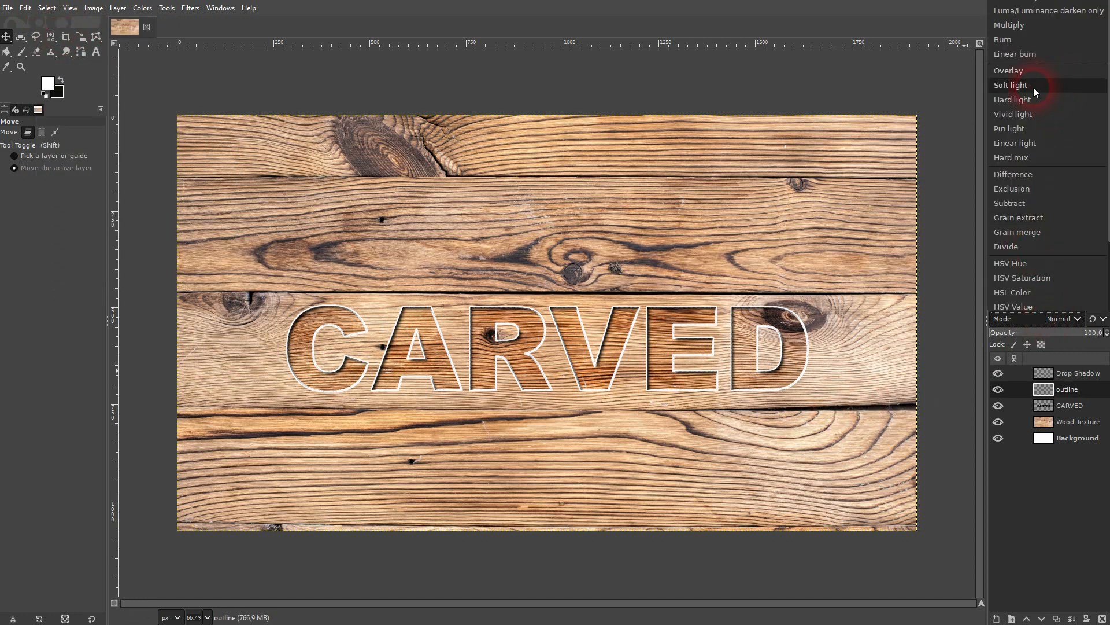
pyautogui.click(1006, 85)
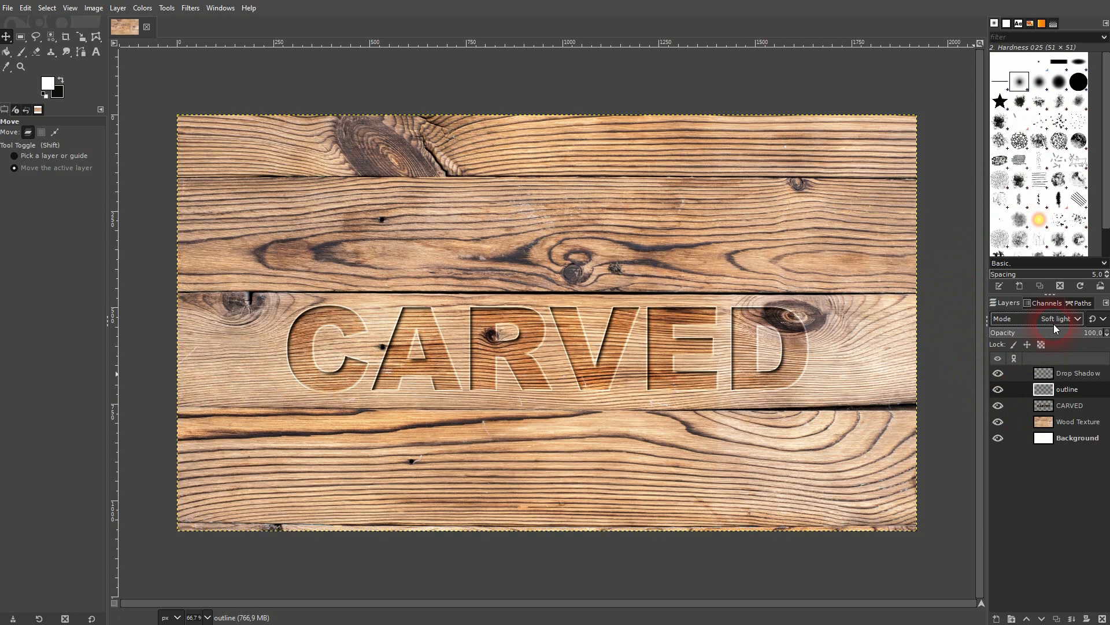
pyautogui.moveTo(1083, 333); pyautogui.dragTo(1054, 333)
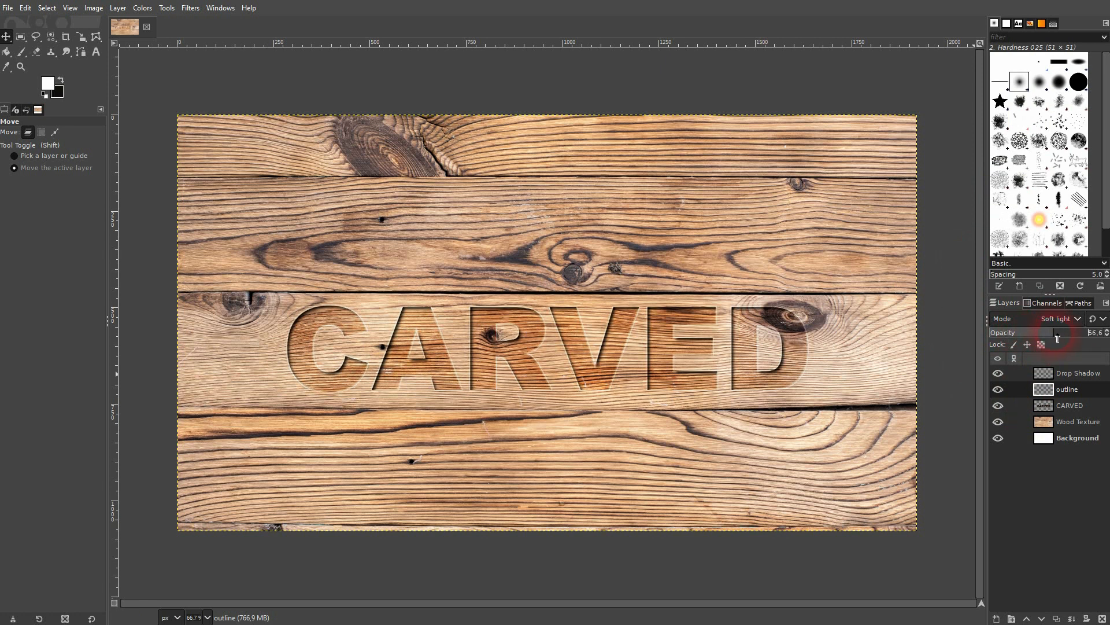
pyautogui.moveTo(1055, 338); pyautogui.dragTo(1060, 338)
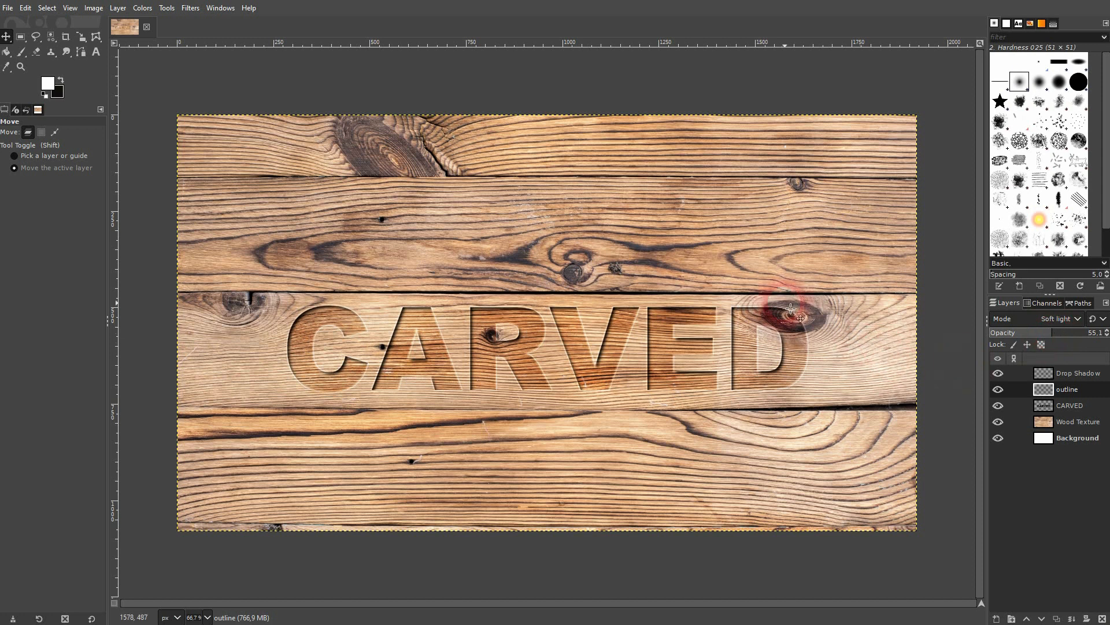
pyautogui.click(998, 389)
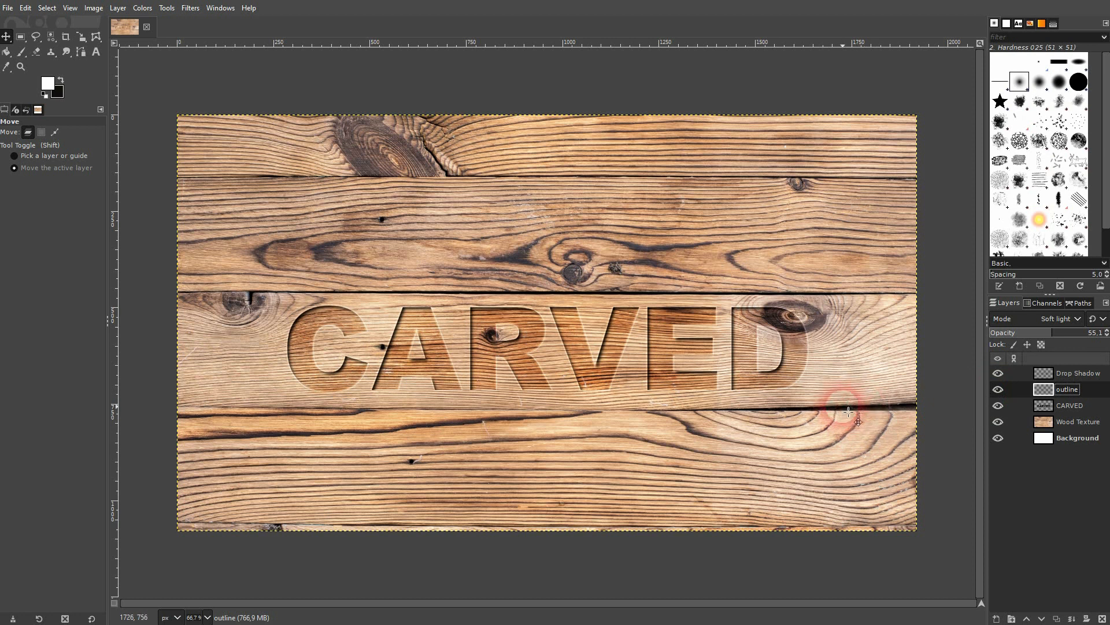
pyautogui.moveTo(878, 401)
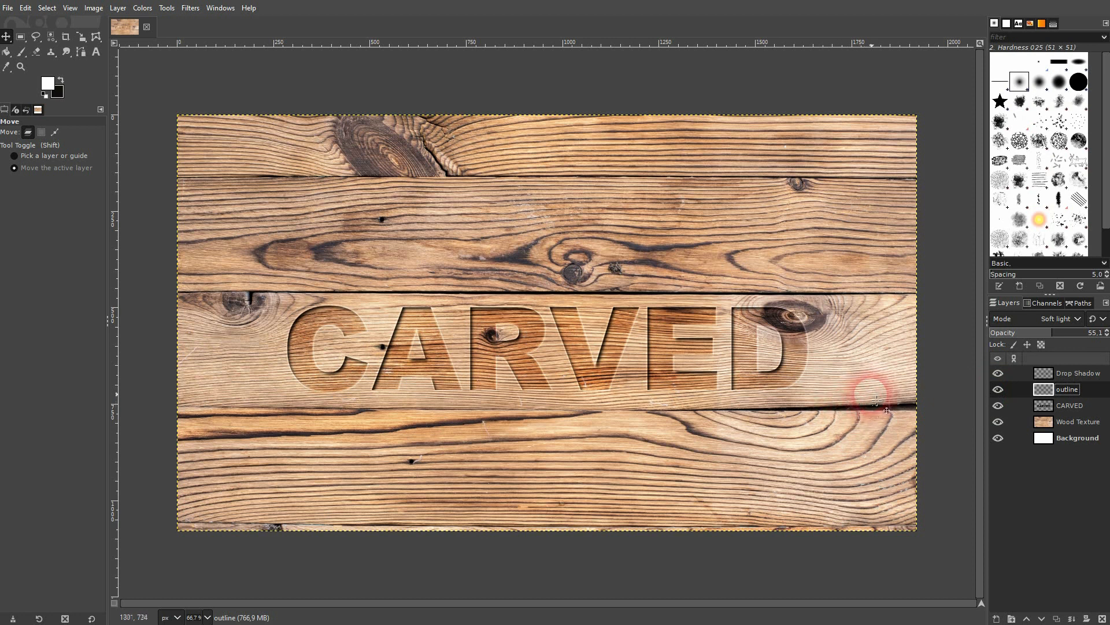